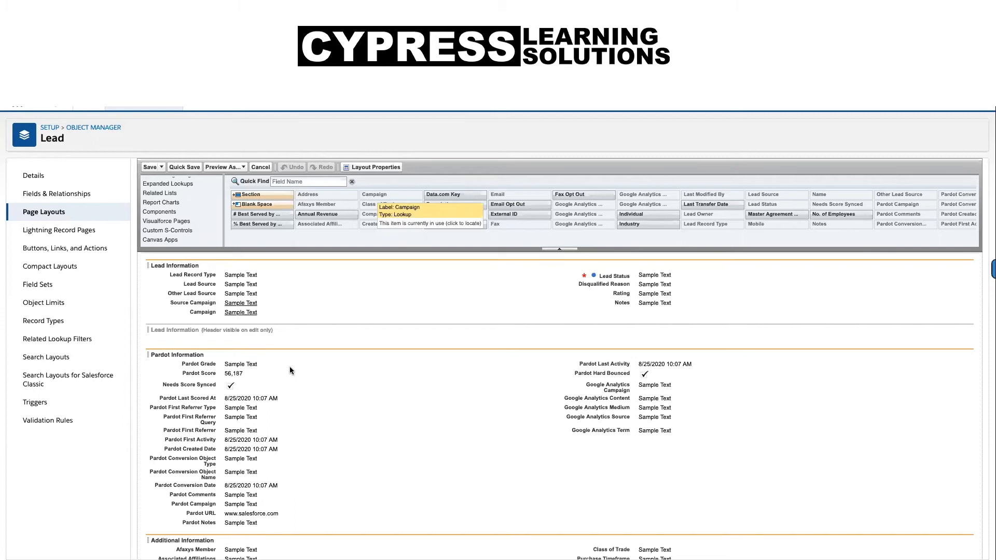
mouse_move(57, 194)
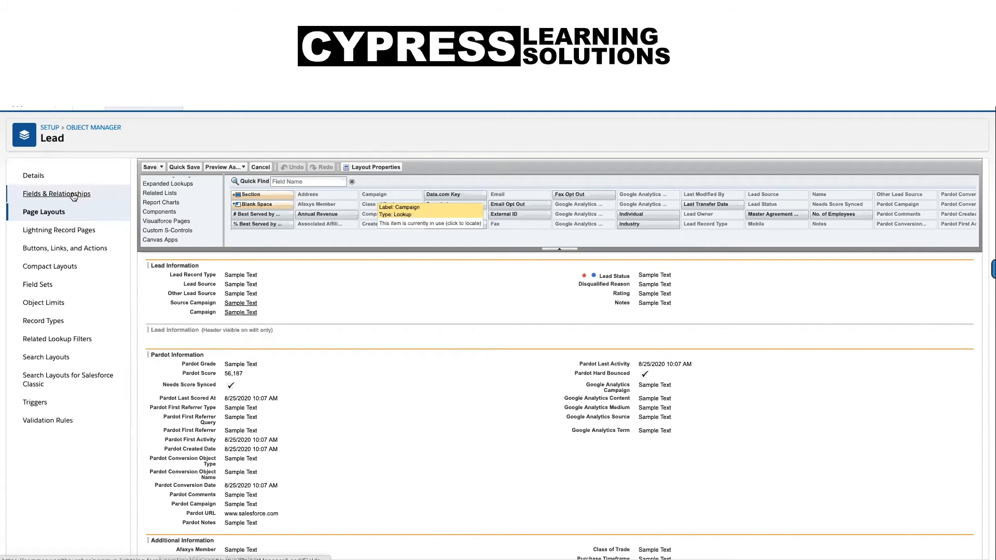
- Open the Lead object's Fields & Relationships list in Object Manager
left_click(56, 193)
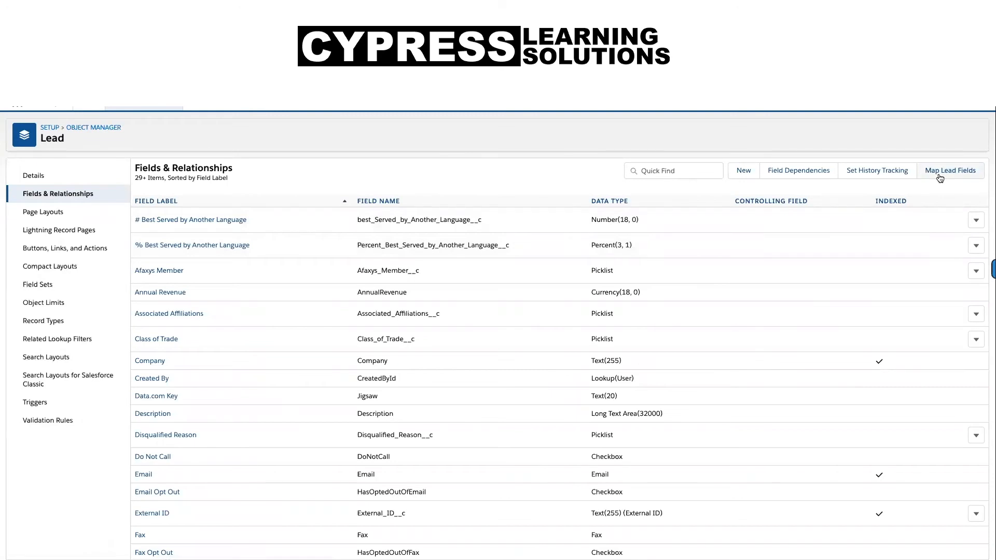
- Open Map Lead Fields and switch to the Contact mapping tab
left_click(950, 170)
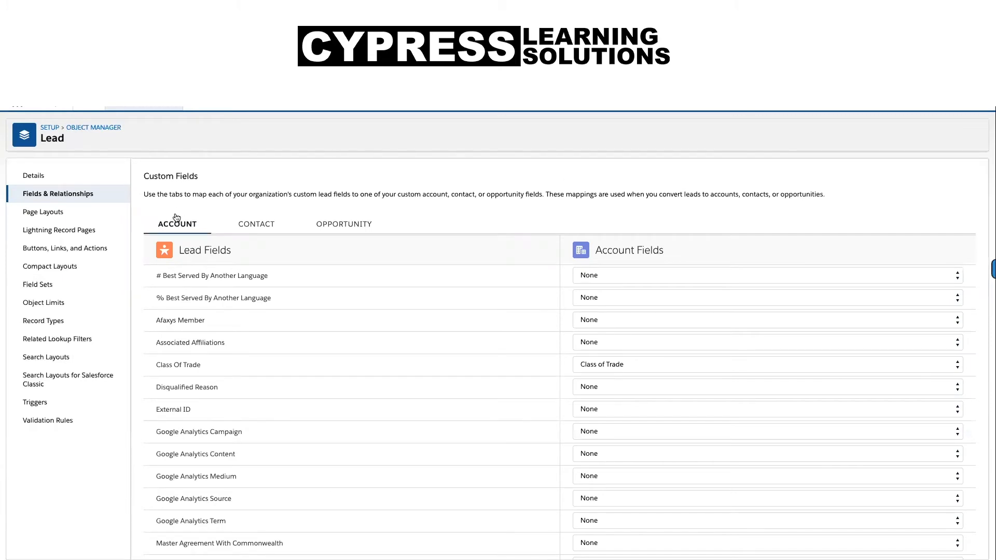
mouse_move(226, 210)
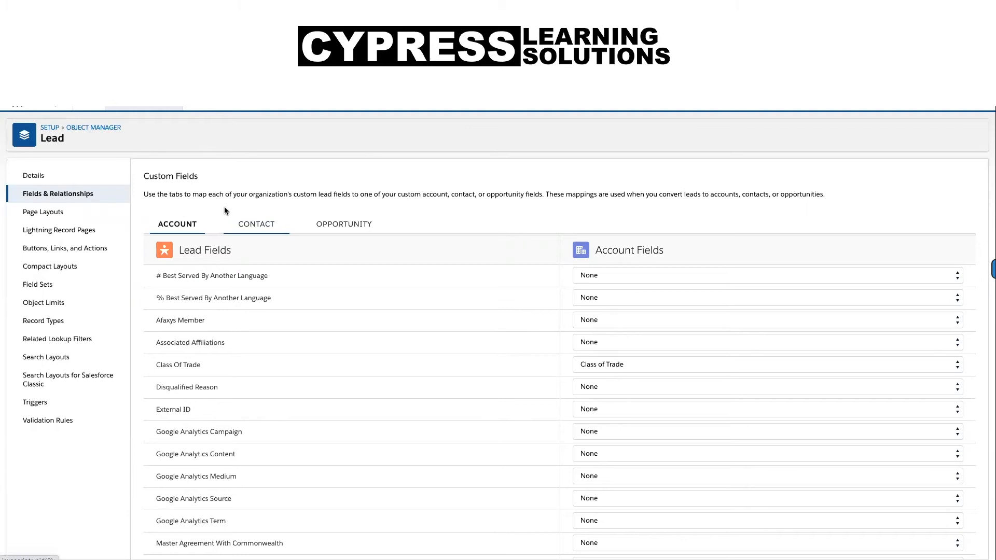
mouse_move(343, 224)
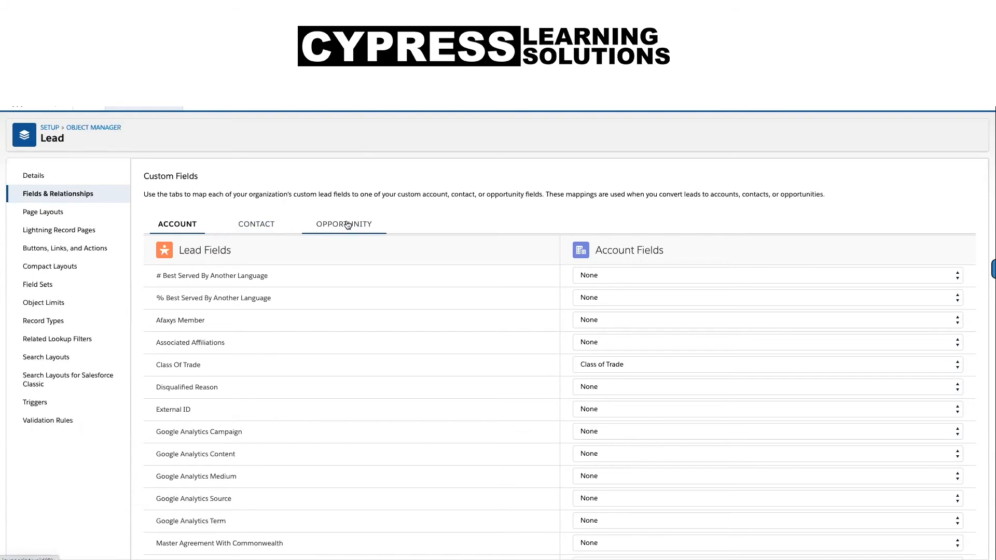
left_click(255, 224)
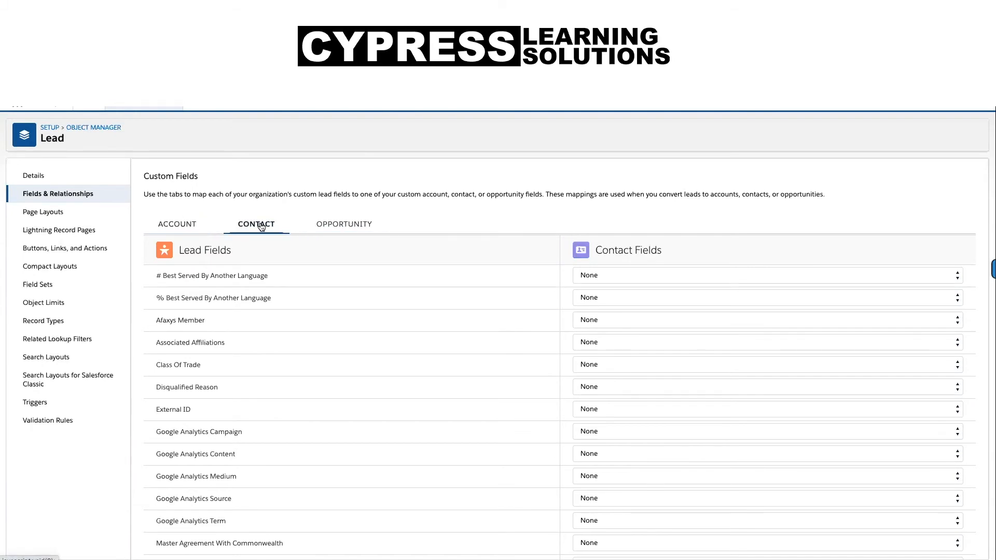
- Map Google Analytics Campaign and Medium lead fields to their matching Contact fields
scroll("down", 3)
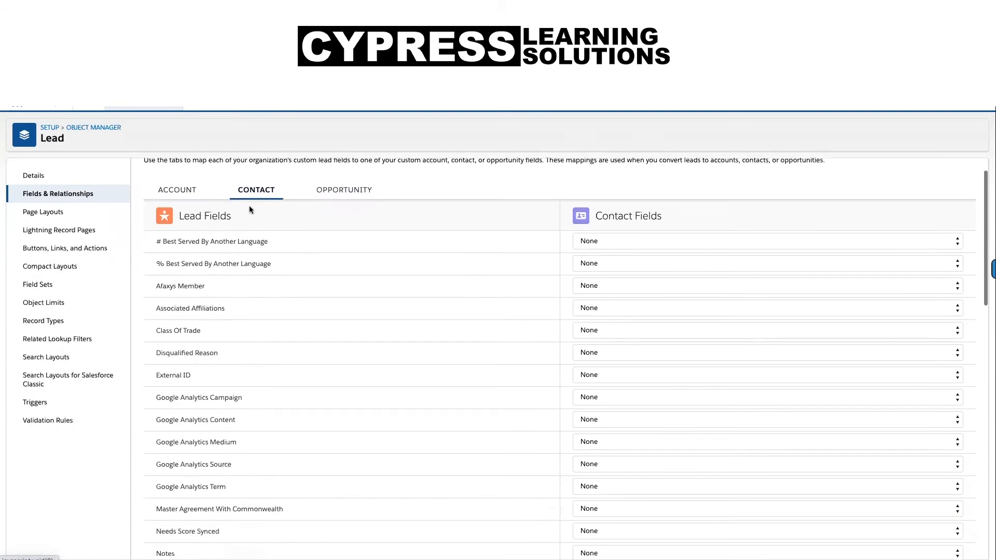
scroll("down", 3)
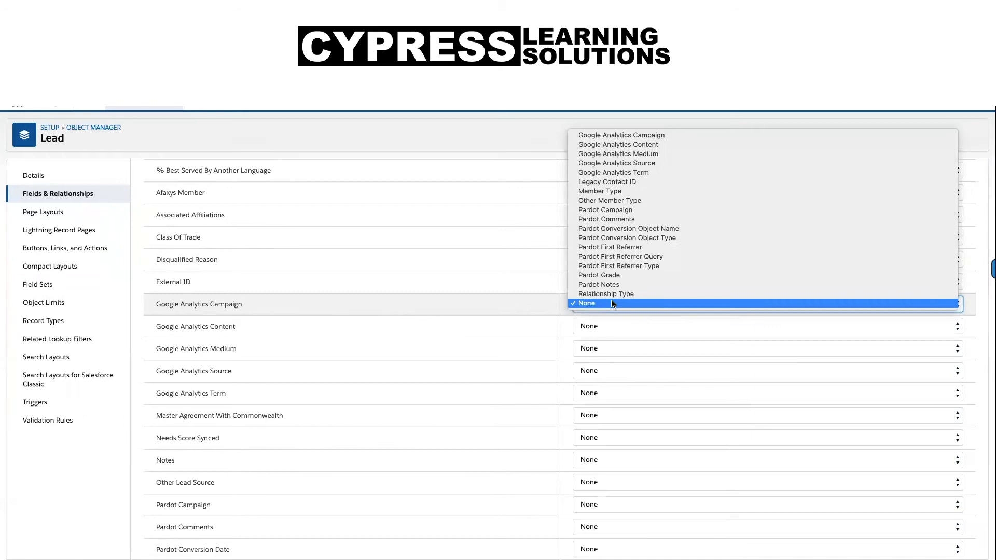
left_click(622, 135)
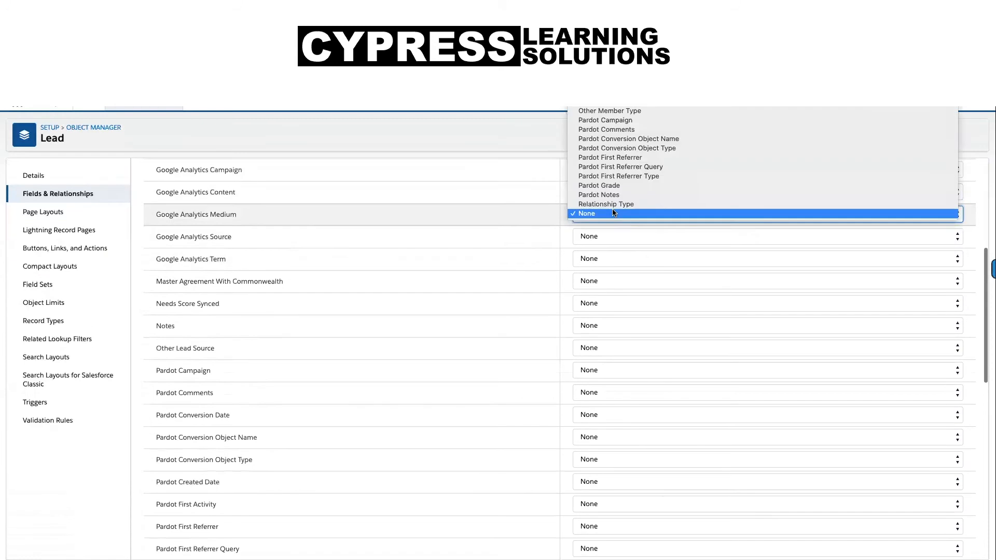
left_click(619, 213)
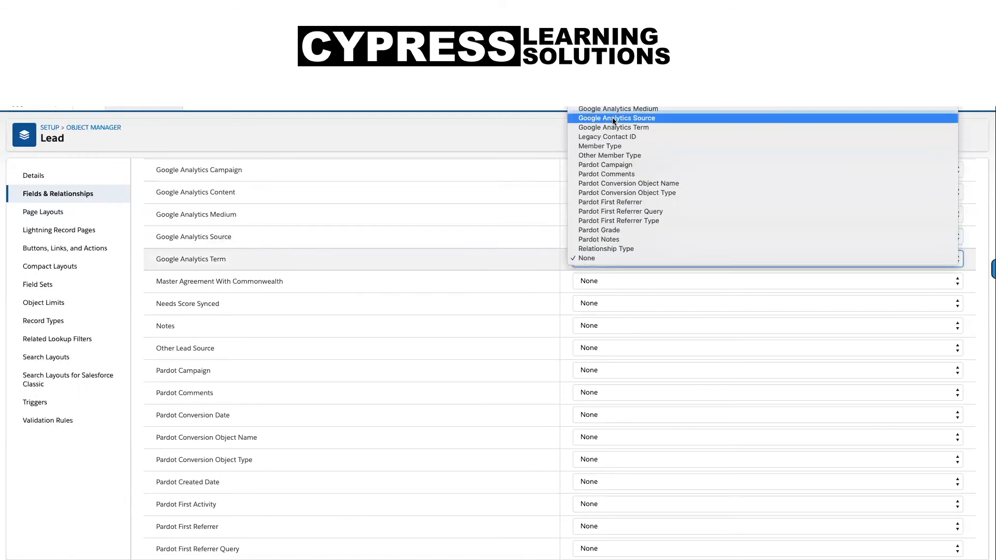
- Map Google Analytics Term and Pardot Score to matching Contact fields, leaving Pardot URL unmapped
left_click(616, 118)
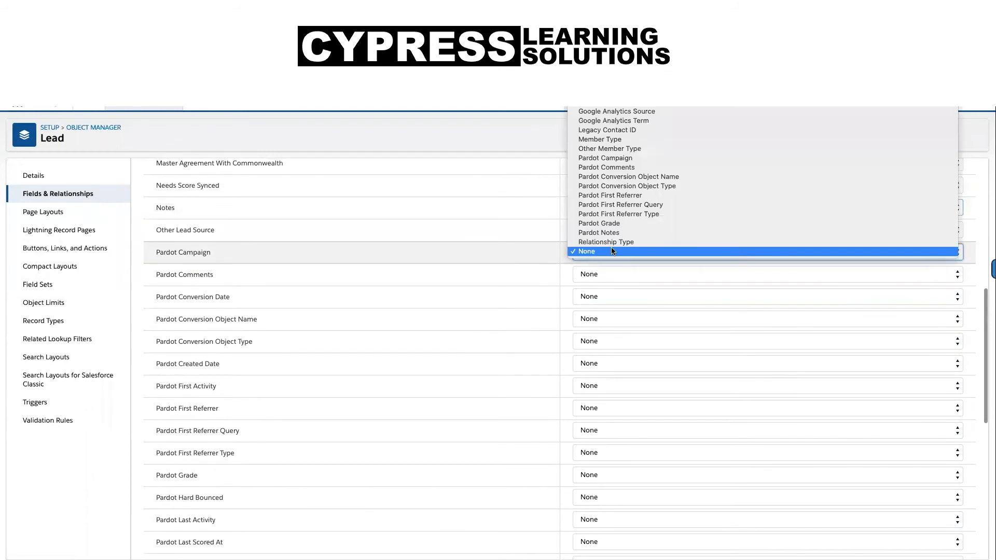
mouse_move(621, 160)
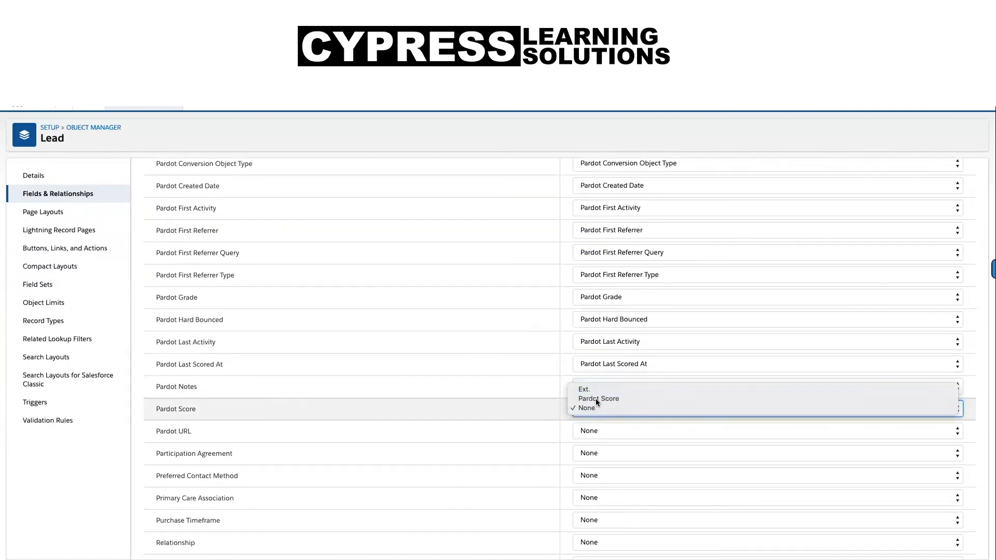
left_click(598, 399)
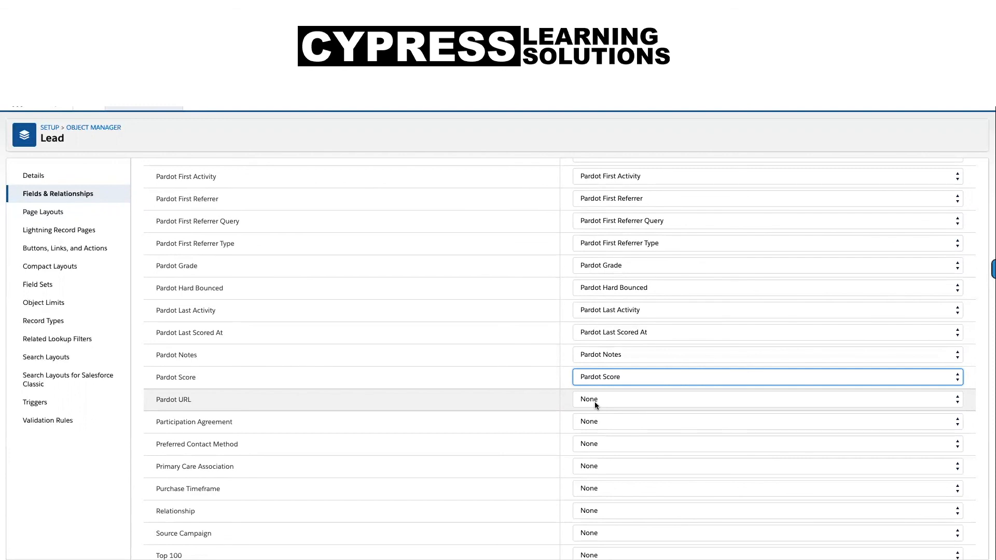
scroll("up", 3)
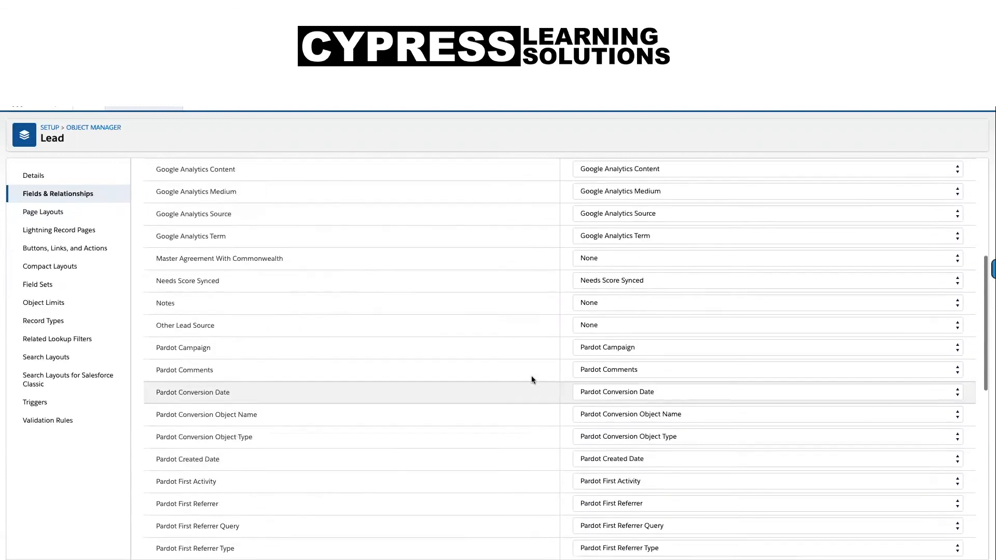
scroll("down", 3)
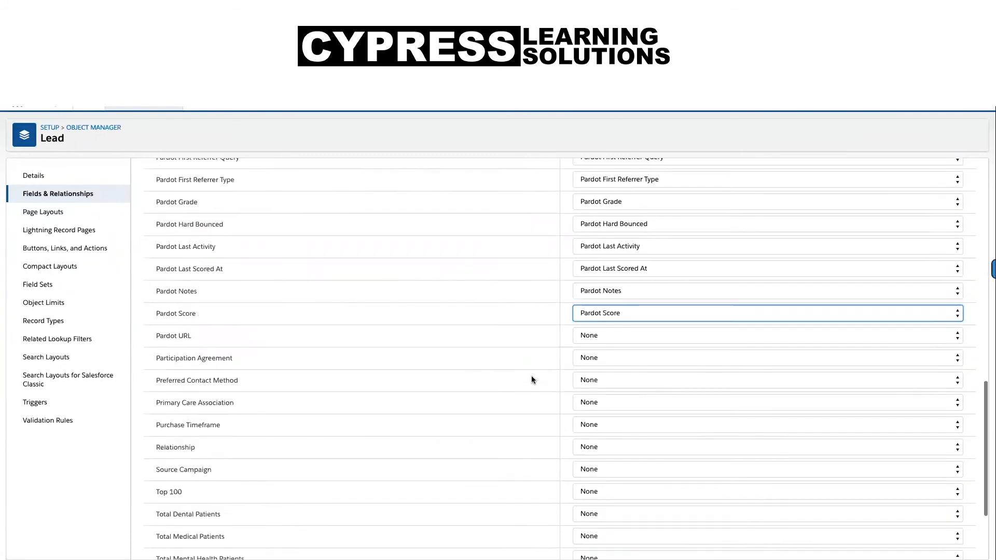
scroll("down", 3)
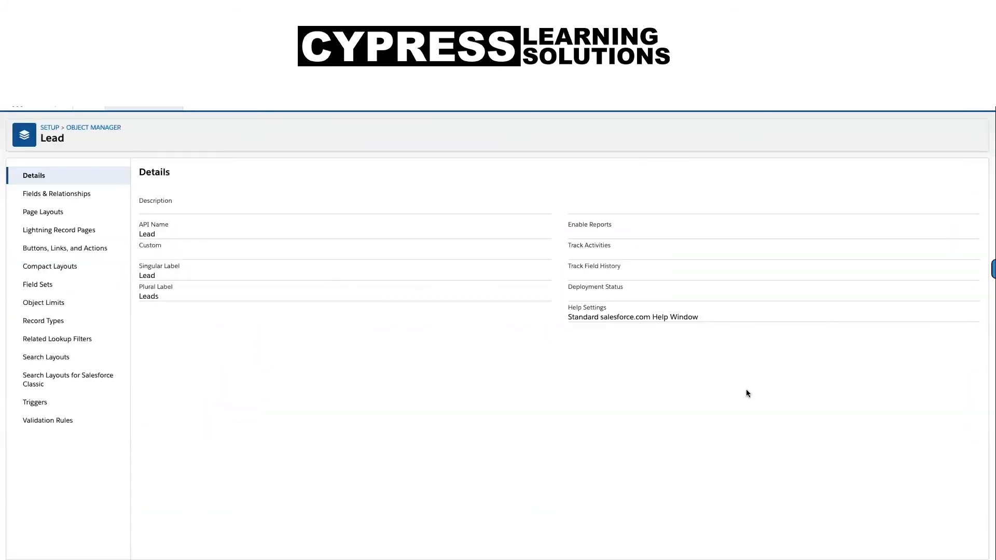
mouse_move(420, 296)
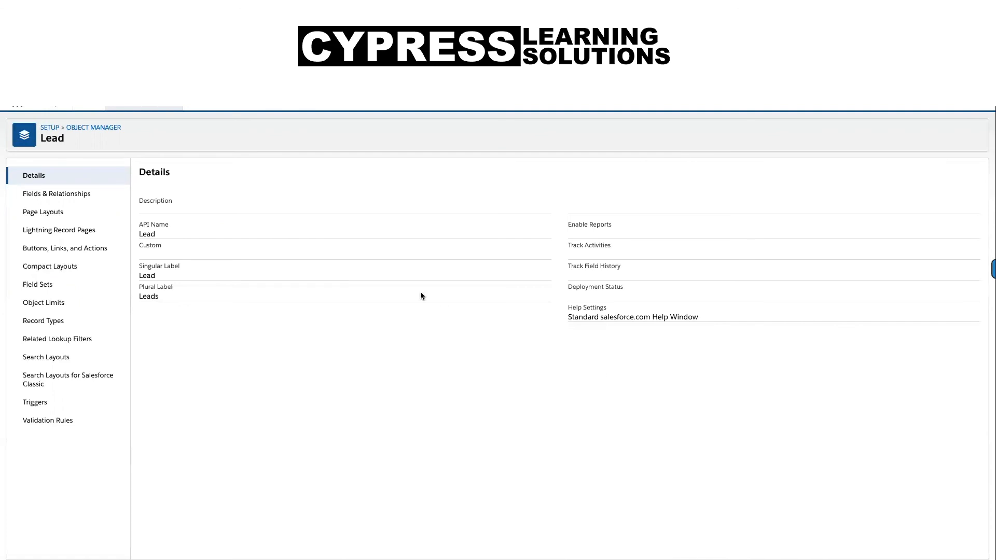
mouse_move(447, 196)
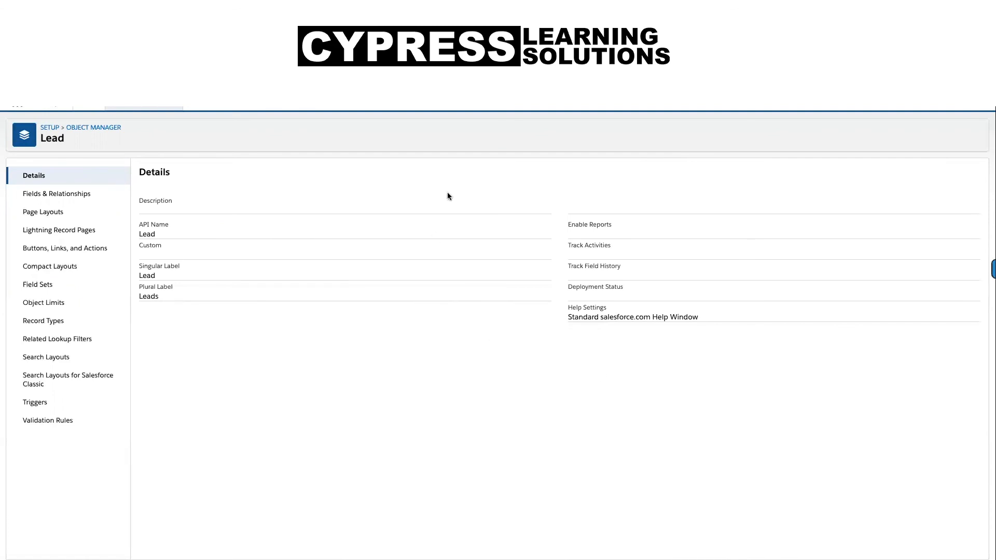
mouse_move(447, 196)
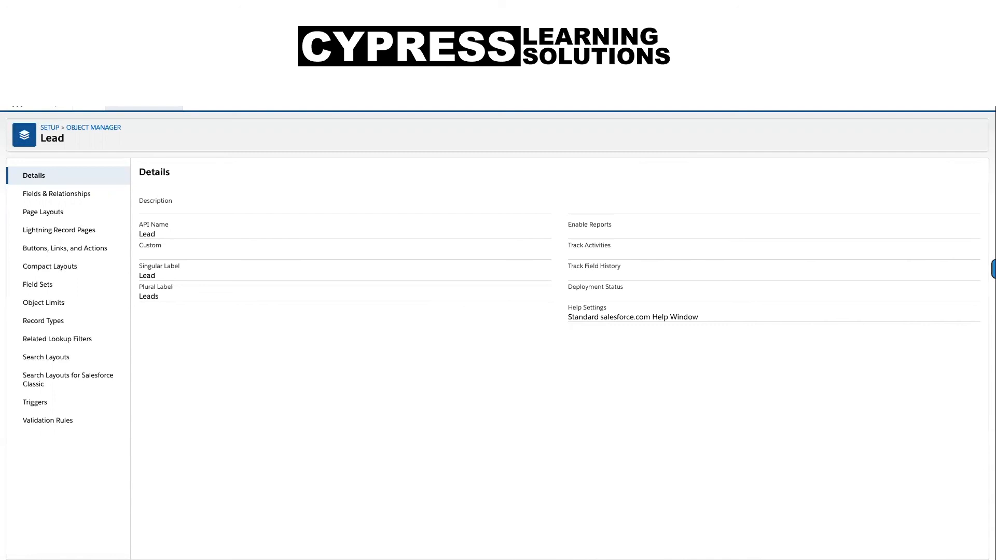